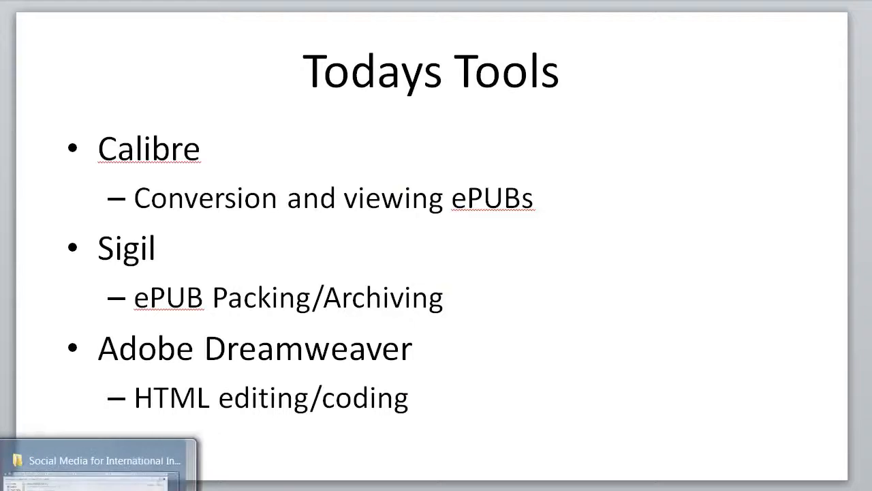
Advance past the Todays Tools slide and scroll the tourism research paper down to Table-1.
click(93, 460)
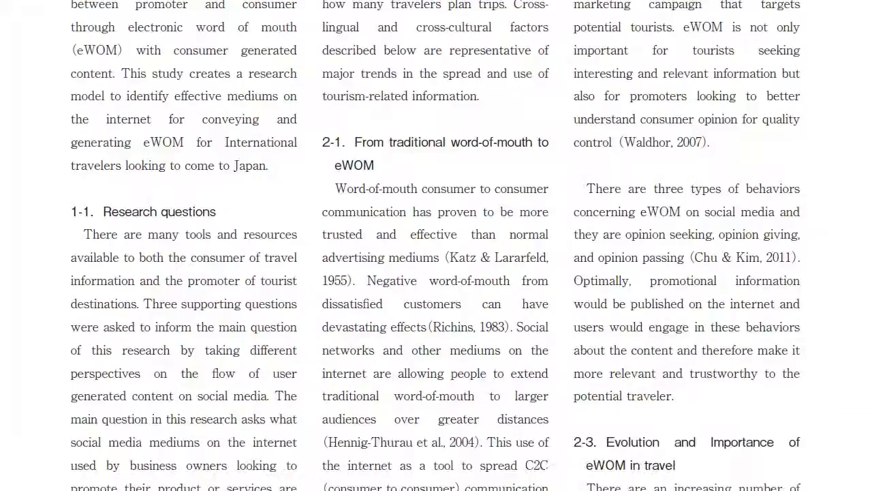
scroll(down, 3)
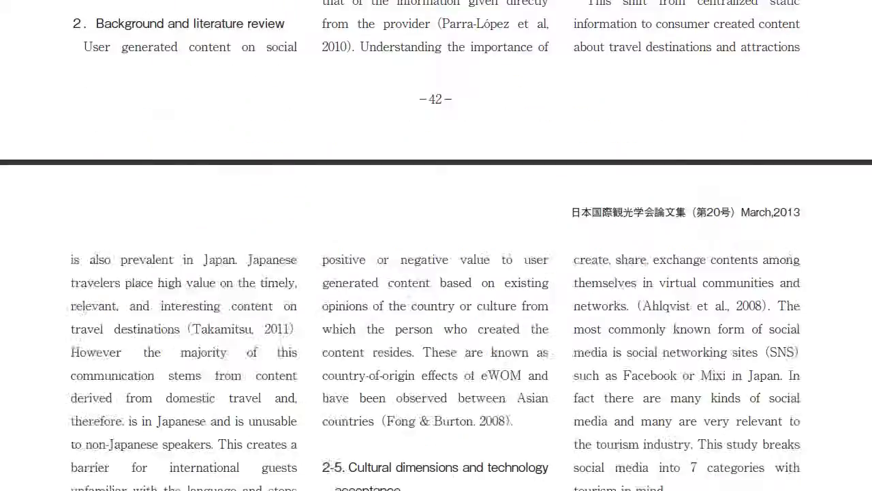
scroll(down, 3)
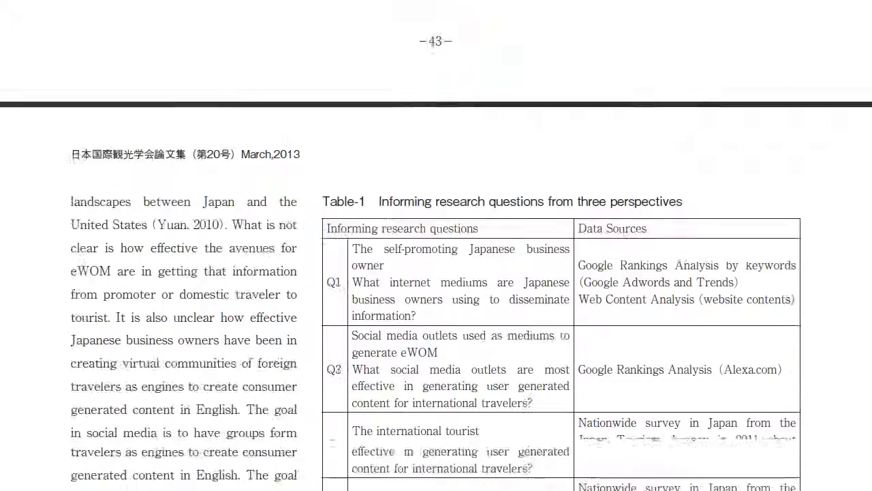
scroll(down, 3)
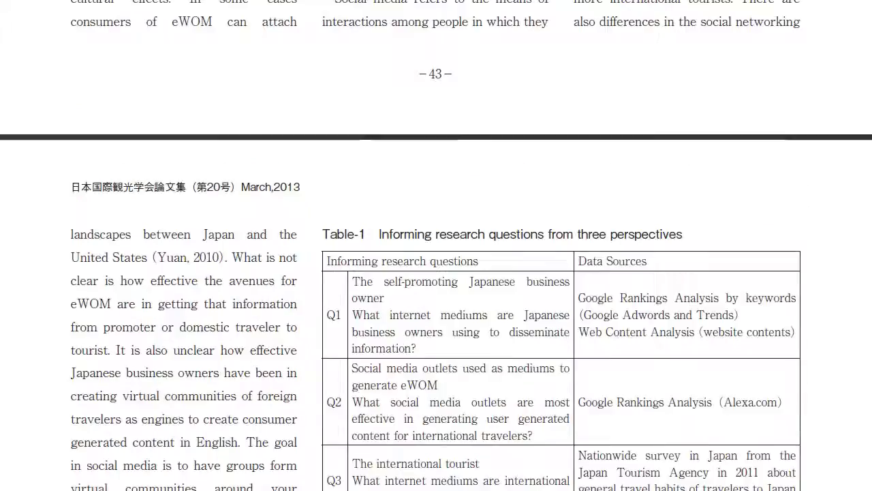
scroll(down, 3)
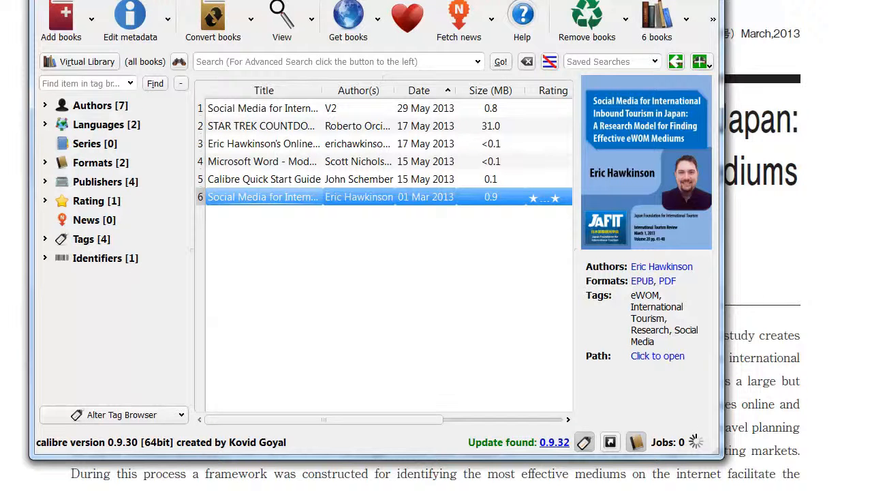
Open the calibre library and launch Convert books for the Social Media tourism paper (PDF to EPUB).
double_click(263, 196)
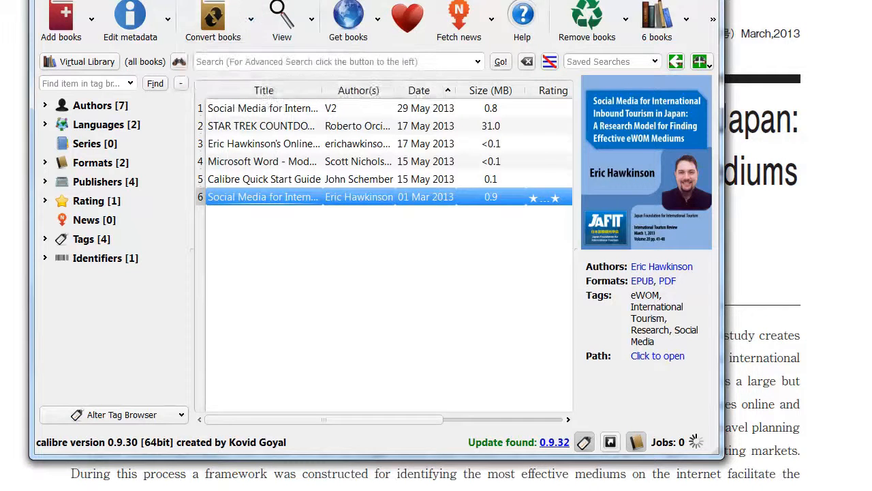
click(213, 20)
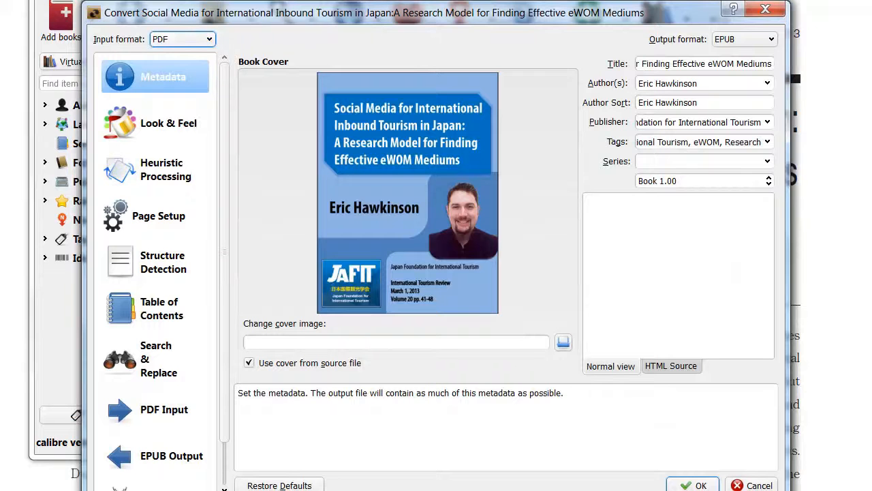
click(744, 38)
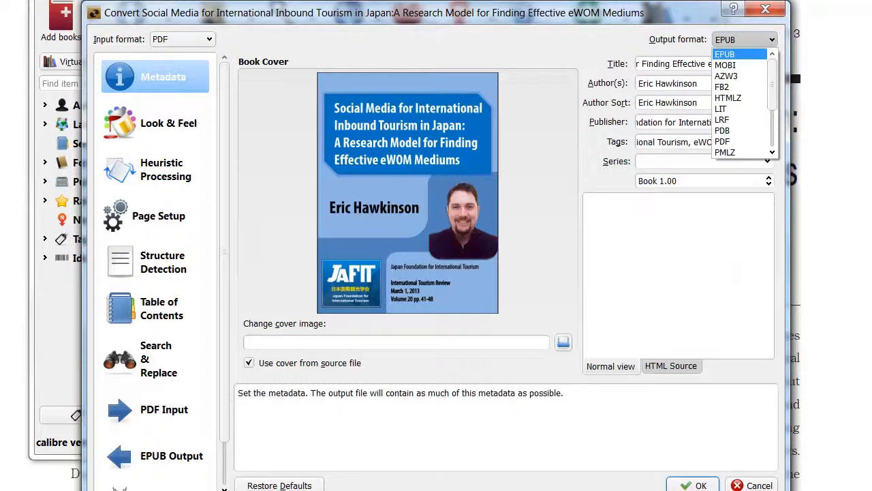
mouse_move(728, 98)
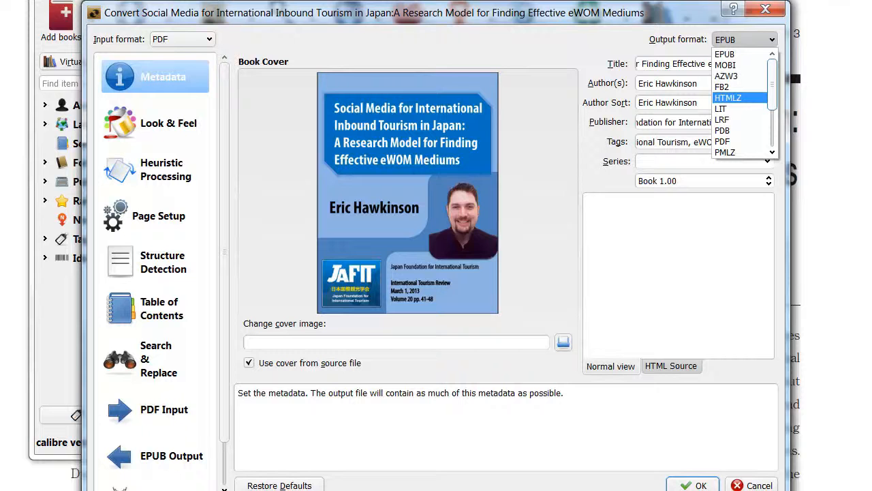
mouse_move(725, 76)
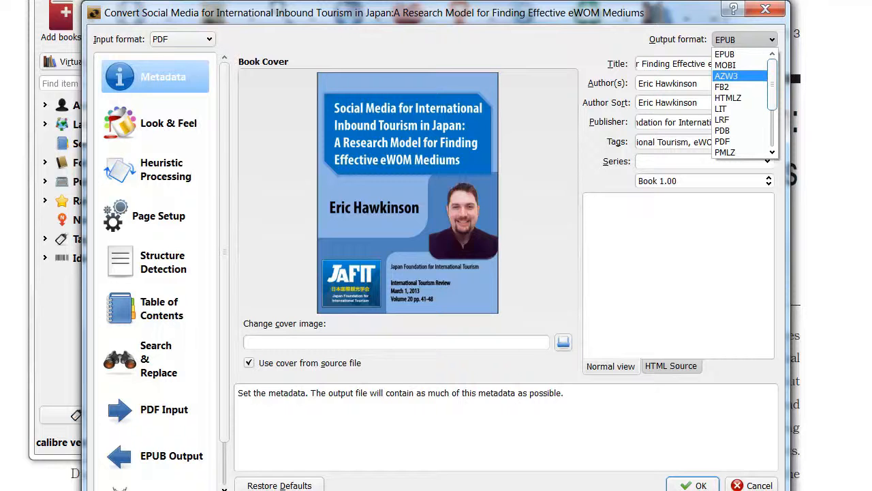
scroll(down, 3)
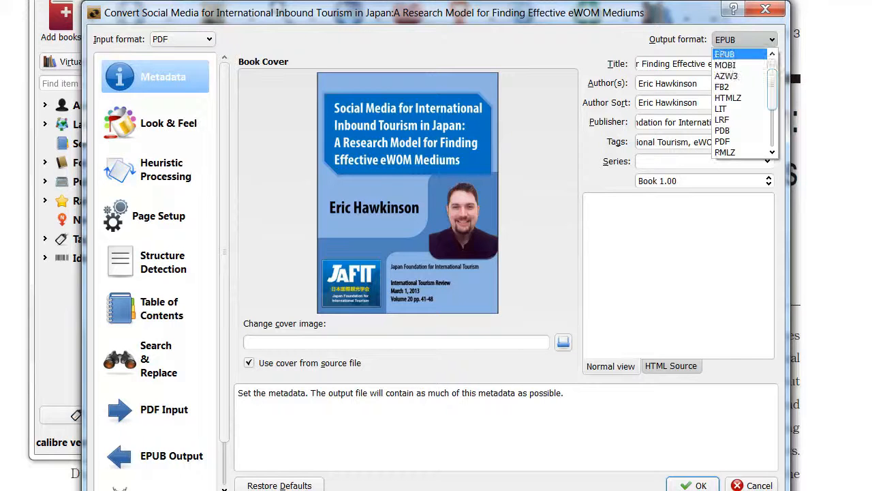
click(726, 54)
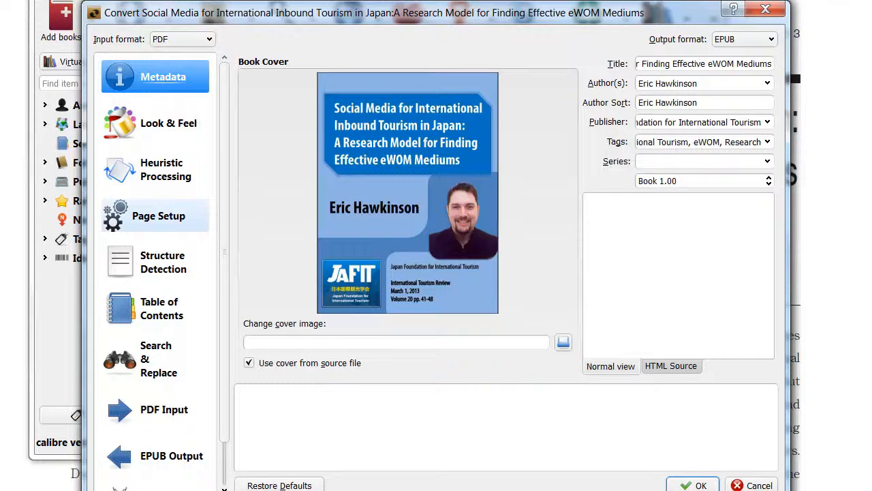
Browse the Table of Contents, Look & Feel and Heuristic Processing conversion pages.
click(161, 308)
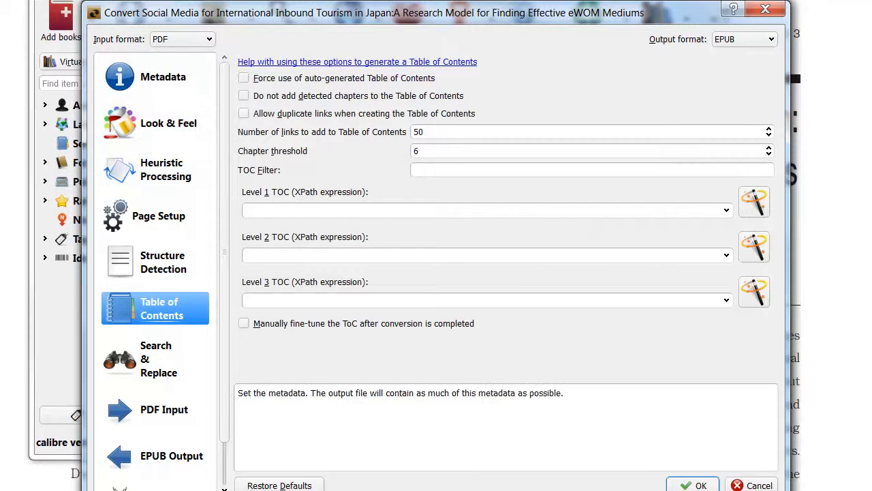
click(169, 123)
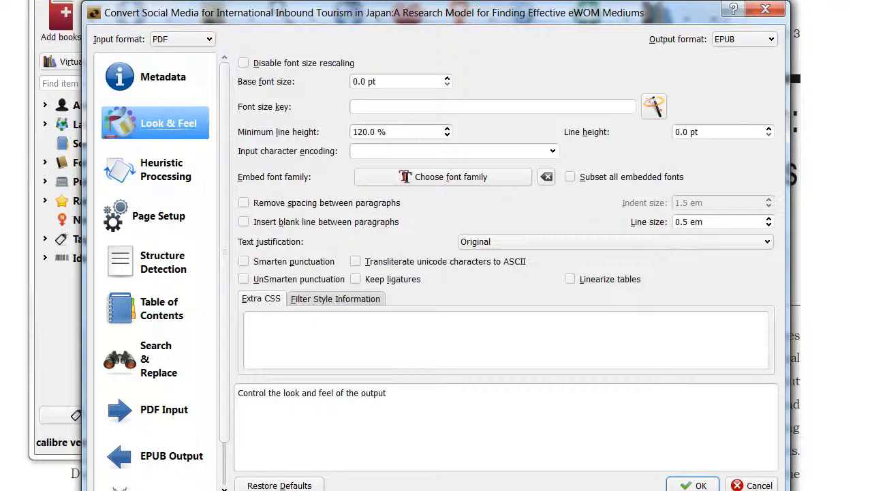
mouse_move(164, 262)
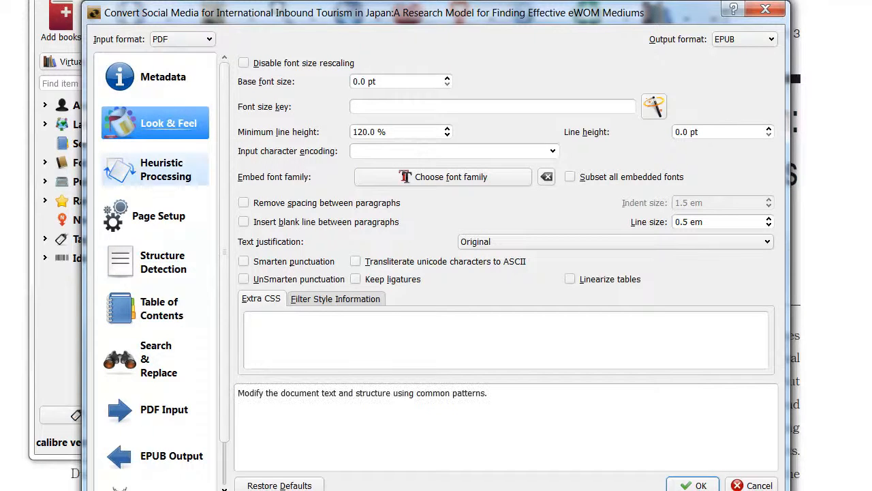
click(156, 169)
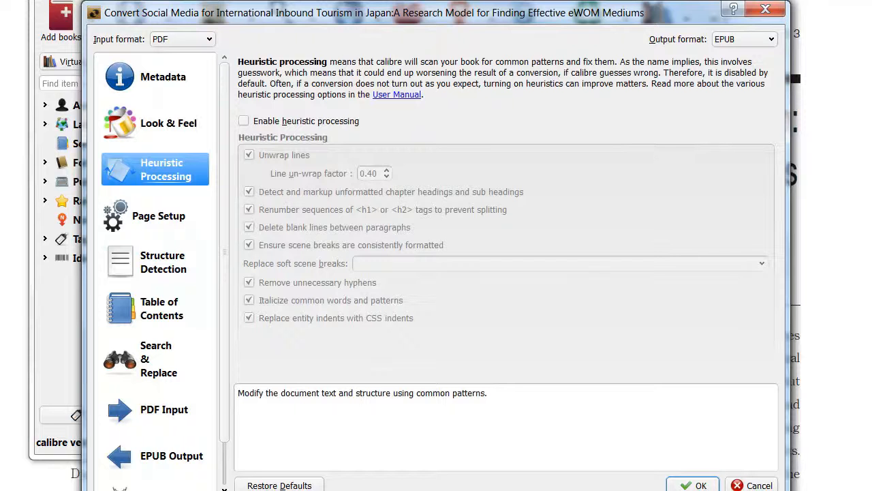
click(243, 120)
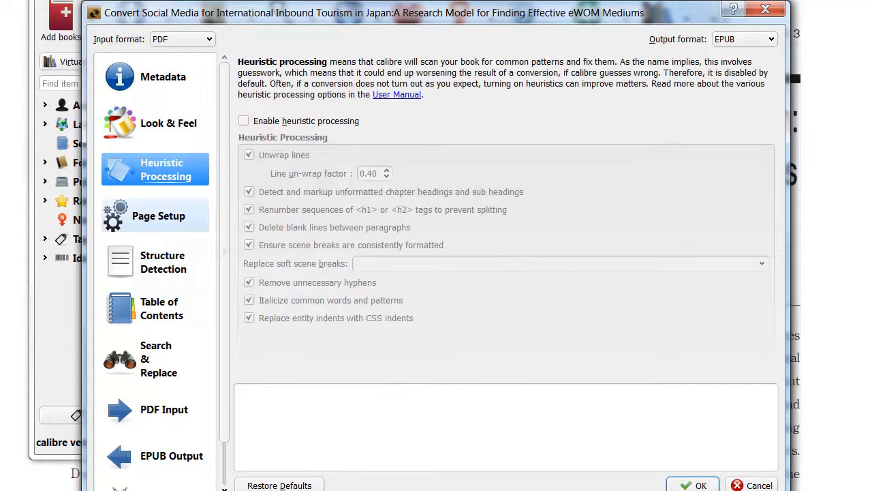
Check Structure Detection, then close the conversion settings with OK and return to the library.
click(161, 308)
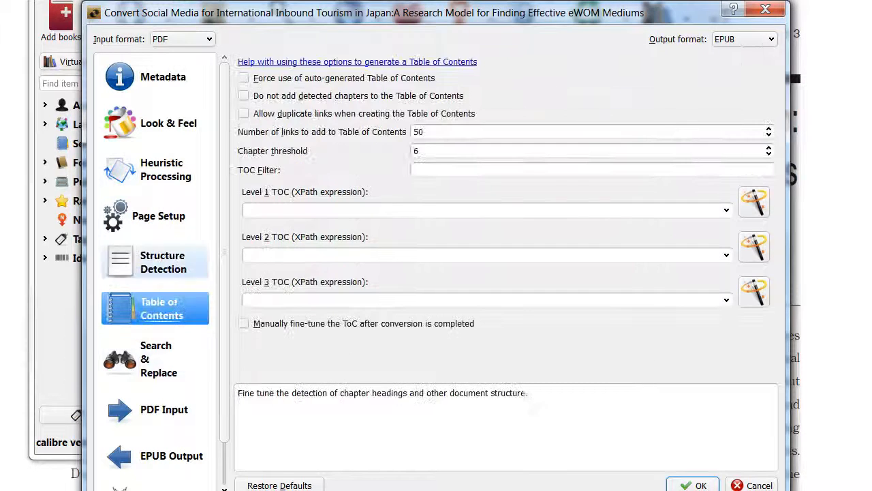
click(163, 261)
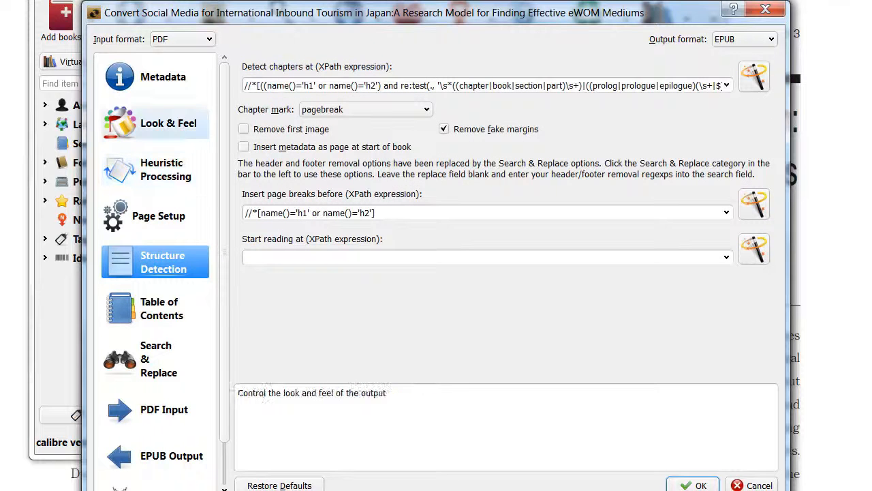
click(169, 122)
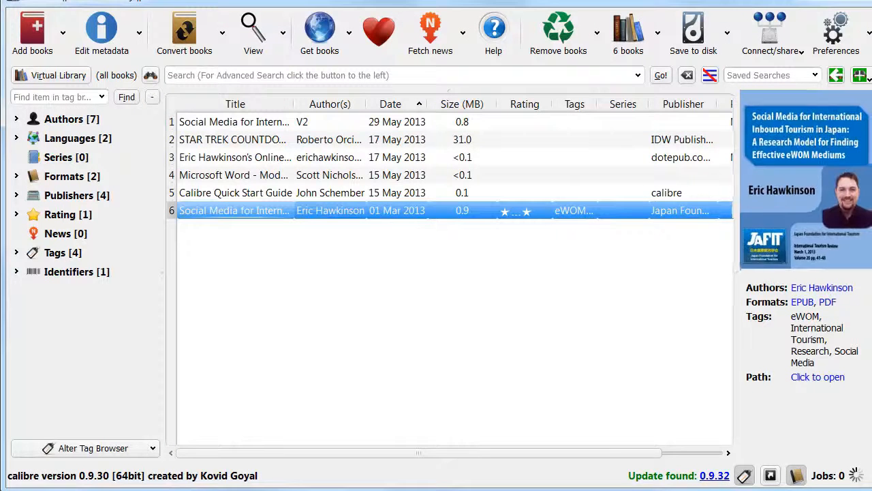
double_click(235, 210)
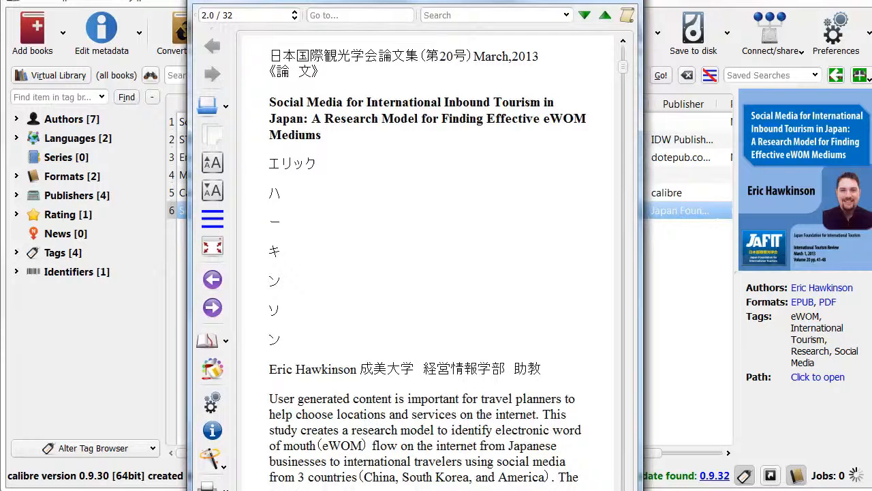
scroll(down, 3)
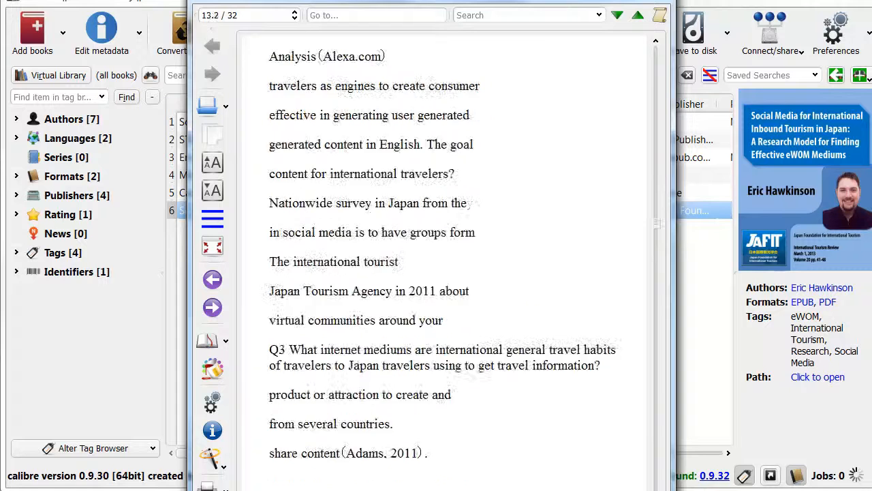
scroll(down, 3)
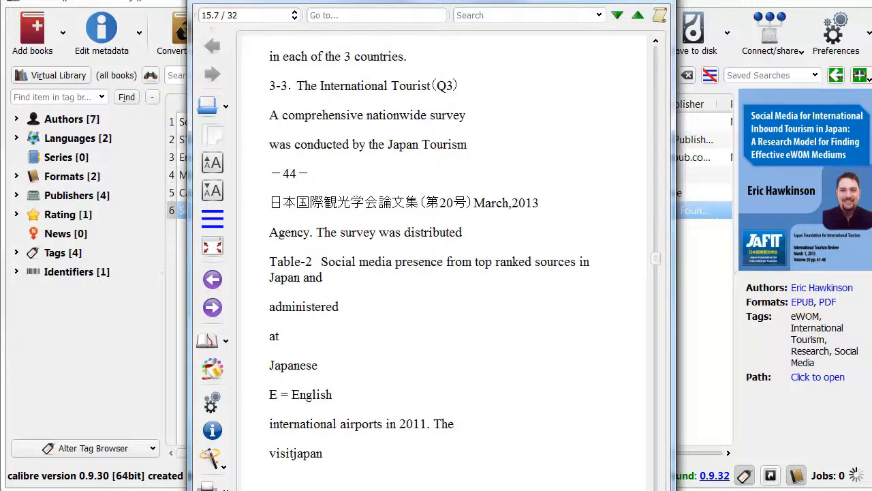
scroll(down, 3)
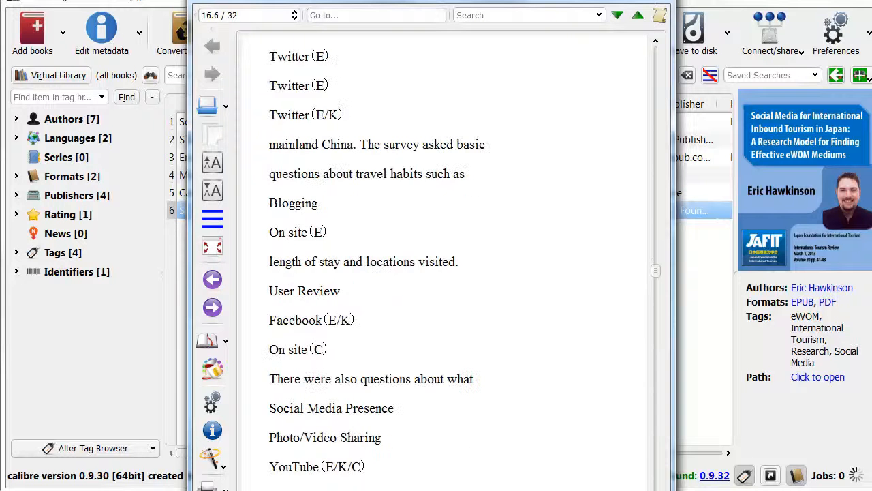
scroll(down, 3)
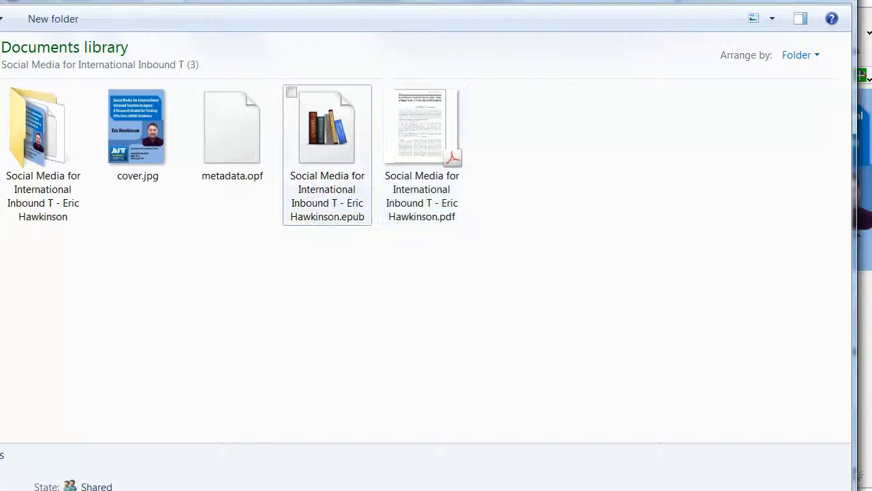
Copy the paper's .epub file into the same folder and start renaming the copy.
right_click(328, 125)
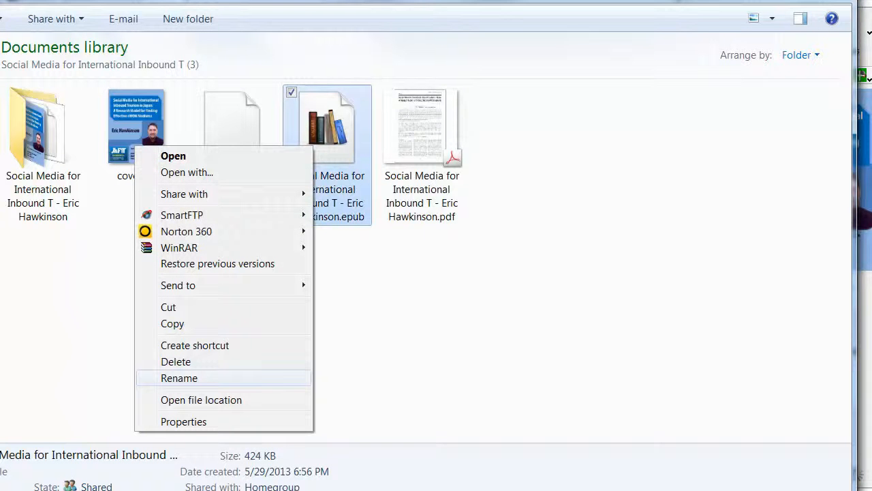
click(179, 378)
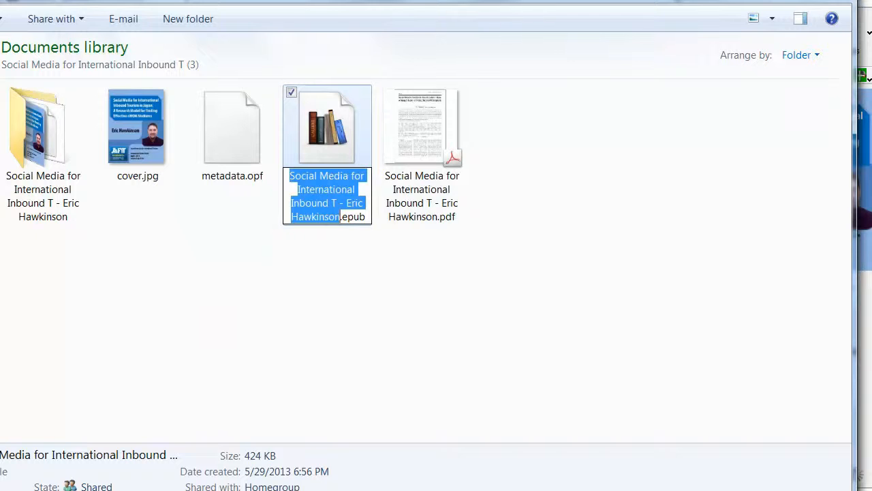
right_click(327, 125)
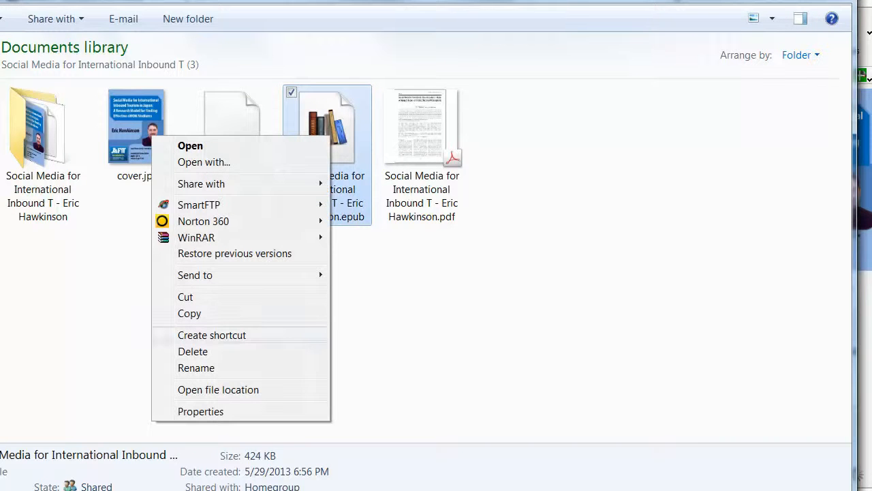
mouse_move(190, 312)
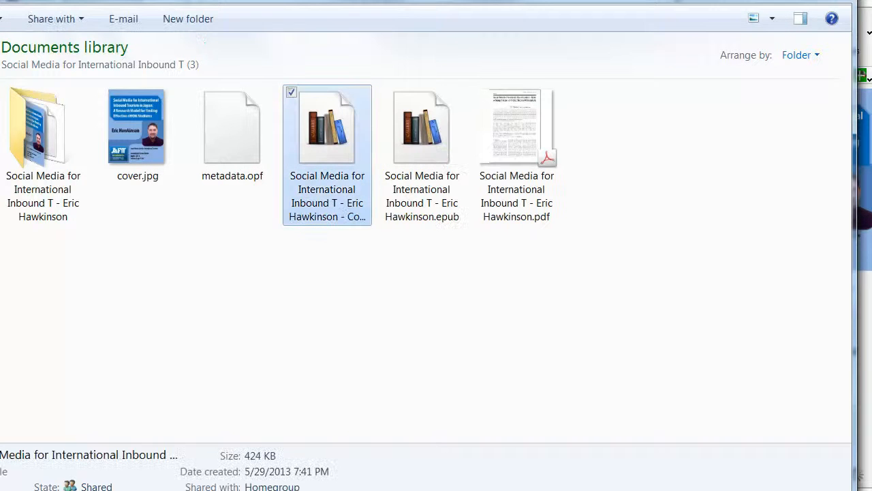
right_click(327, 126)
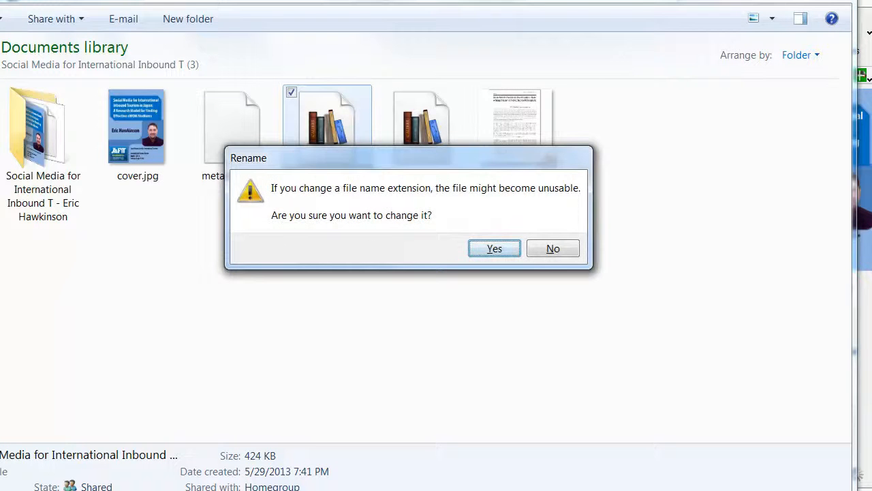
Confirm the copy's rename to .zip and extract the archive's contents into a folder beside it.
click(493, 248)
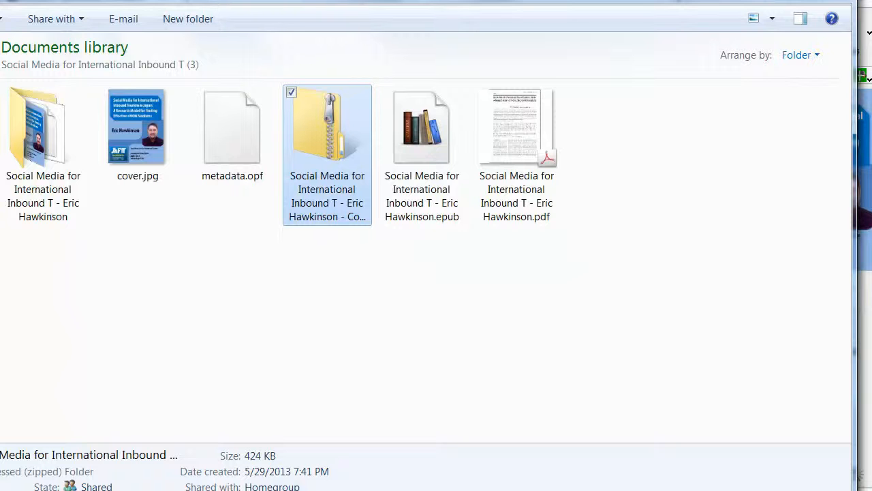
mouse_move(327, 125)
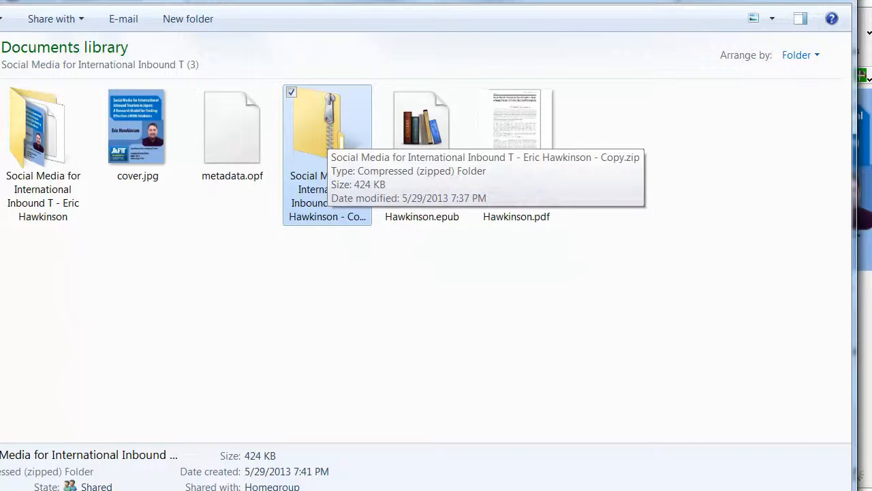
right_click(327, 126)
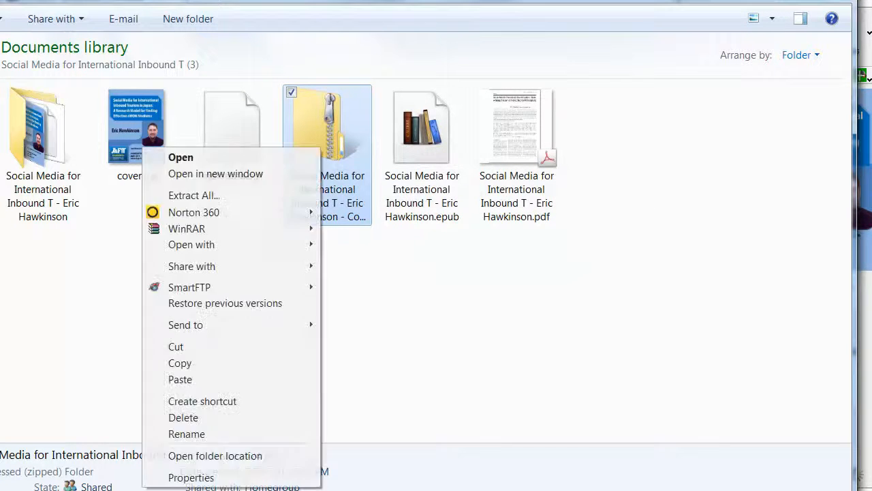
mouse_move(194, 196)
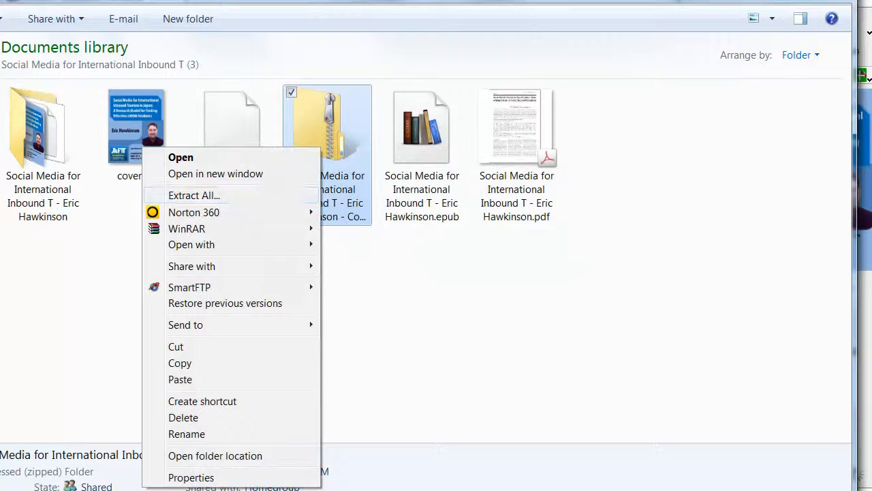
click(193, 195)
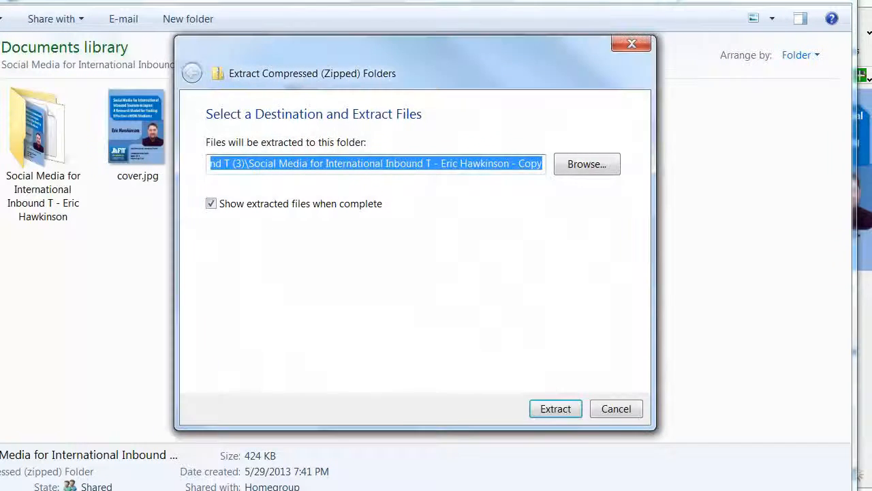
click(556, 409)
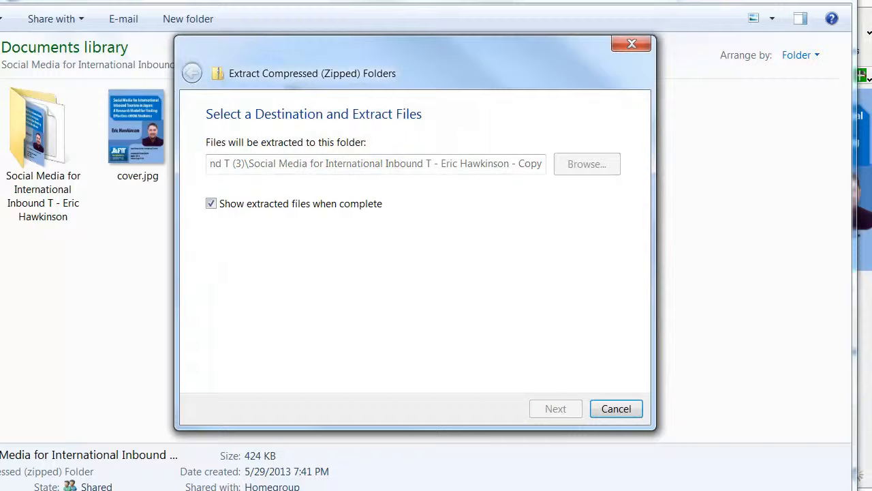
click(556, 409)
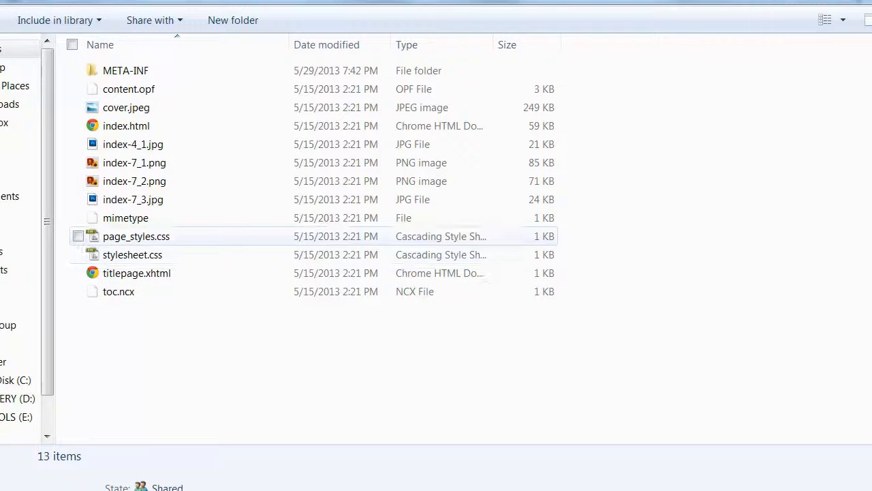
mouse_move(132, 255)
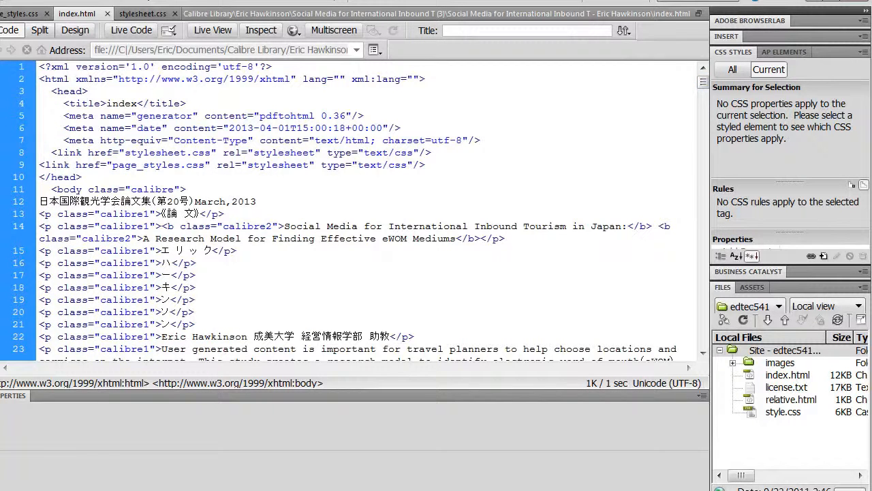
Scroll through index.html's converted paragraph markup in Dreamweaver Code view.
scroll(down, 3)
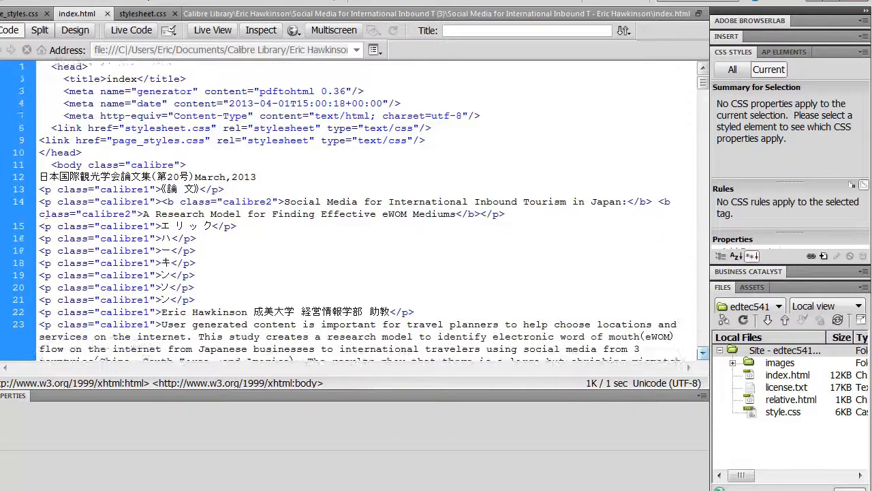
scroll(down, 3)
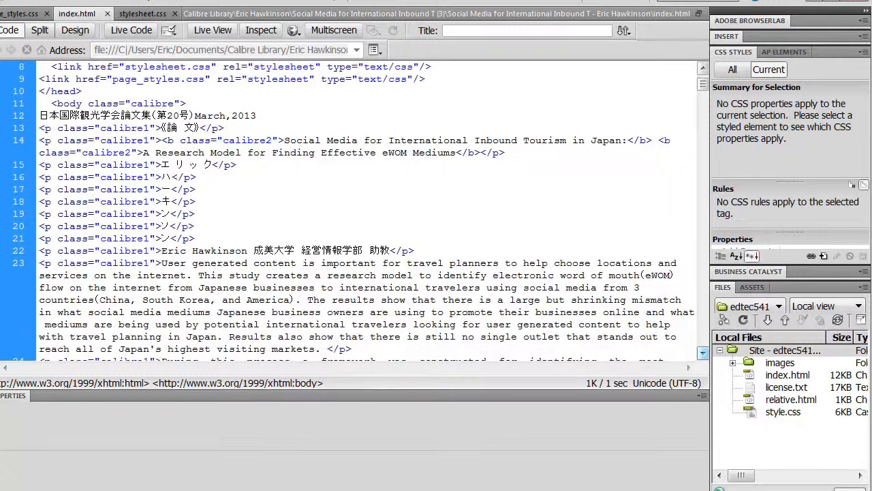
scroll(down, 3)
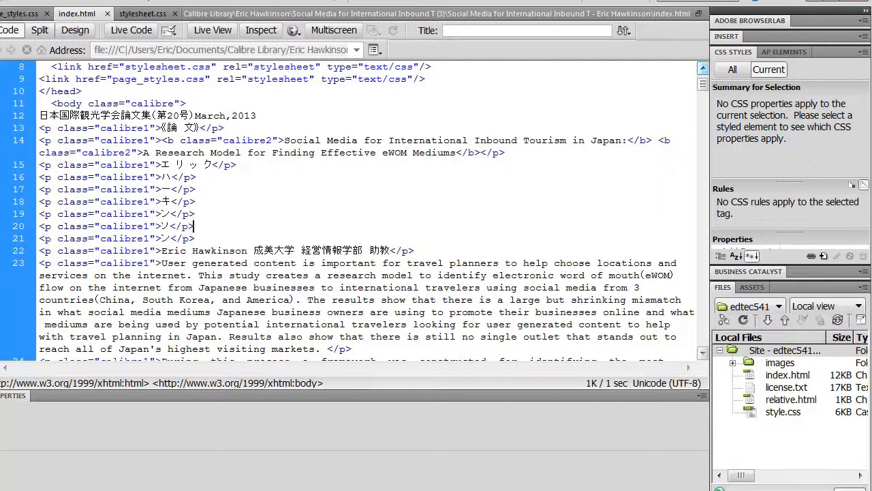
scroll(down, 3)
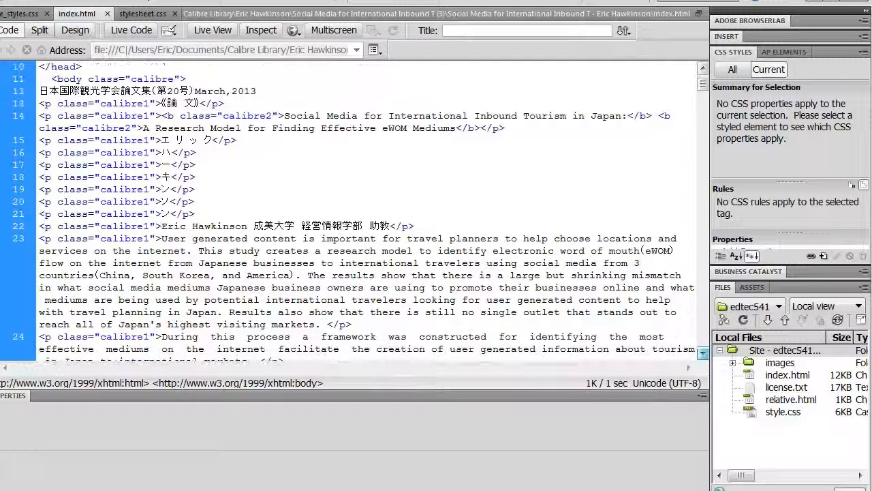
scroll(down, 3)
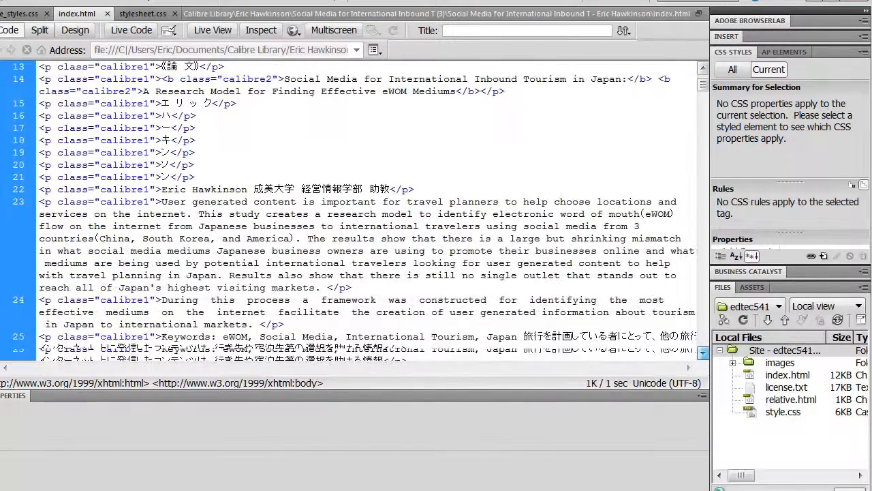
scroll(down, 3)
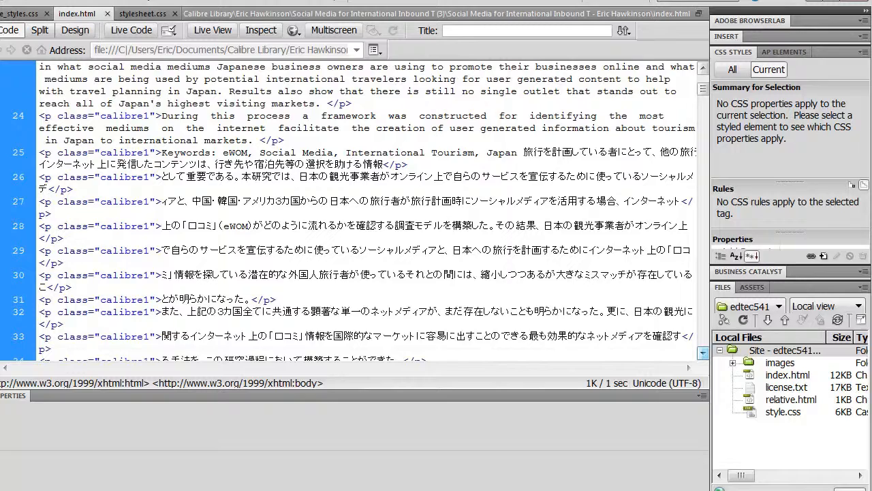
scroll(down, 3)
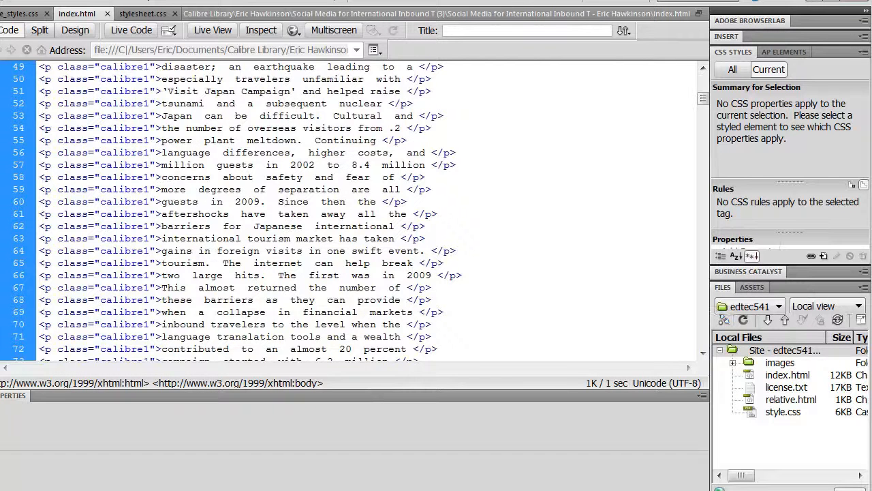
scroll(down, 3)
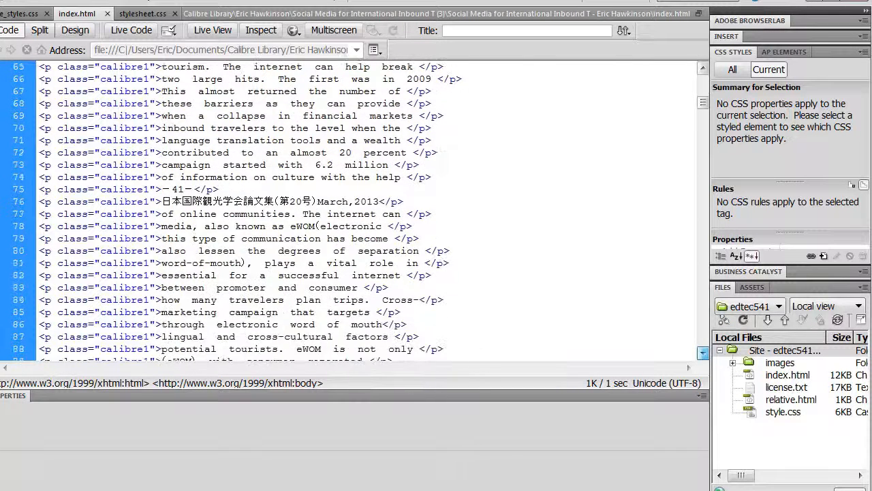
scroll(down, 3)
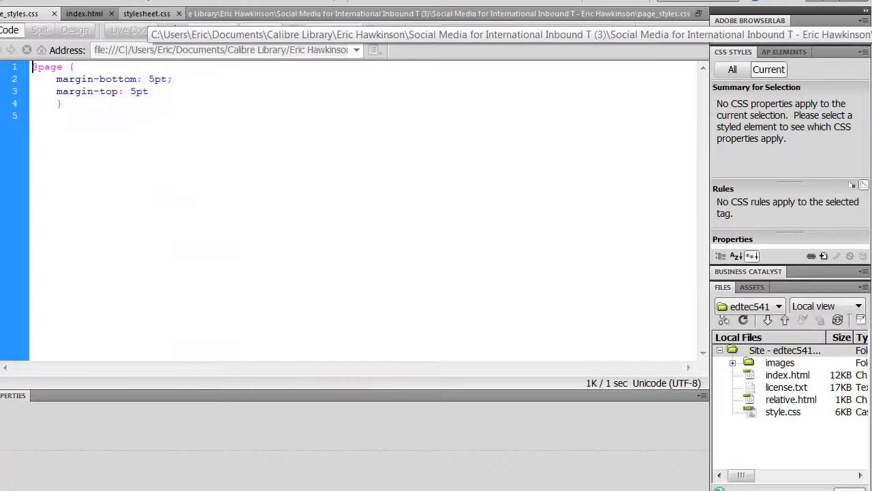
Switch to stylesheet.css and inspect the calibre class rules in Code view.
click(147, 13)
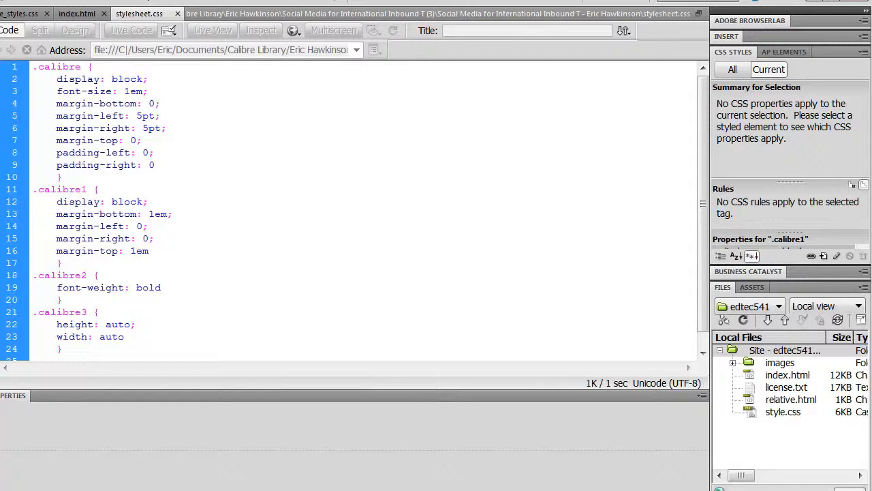
click(144, 202)
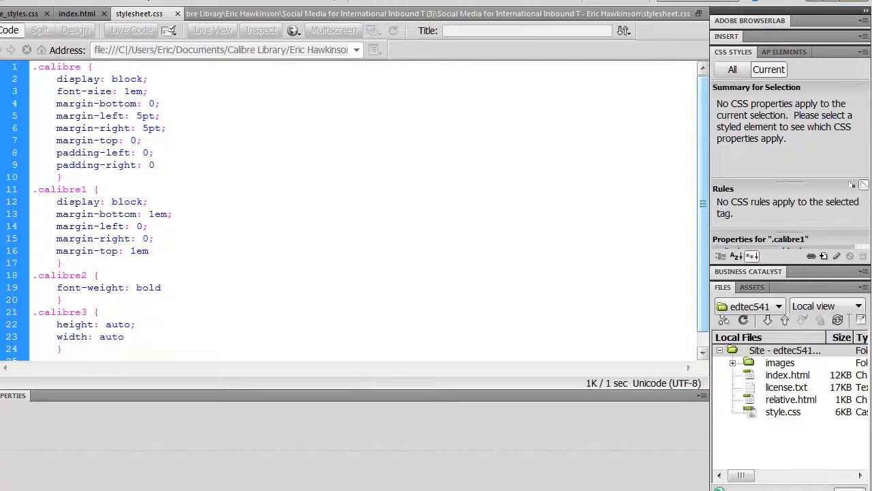
click(147, 202)
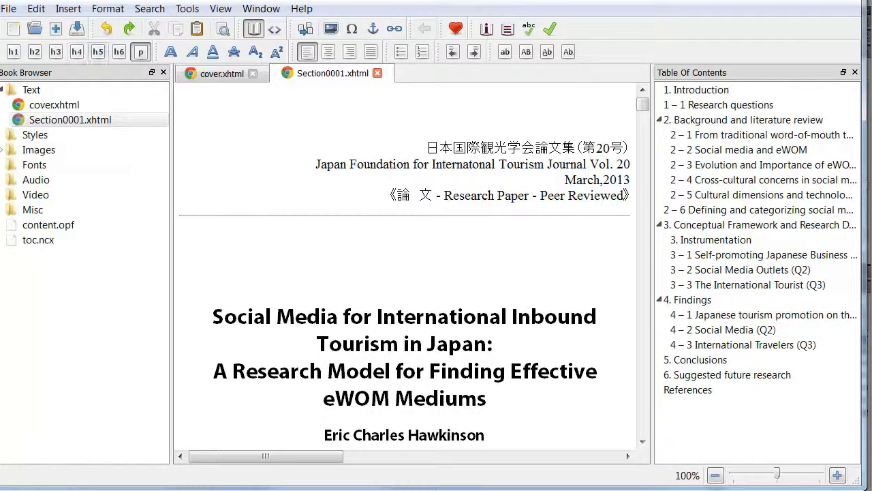
mouse_move(99, 52)
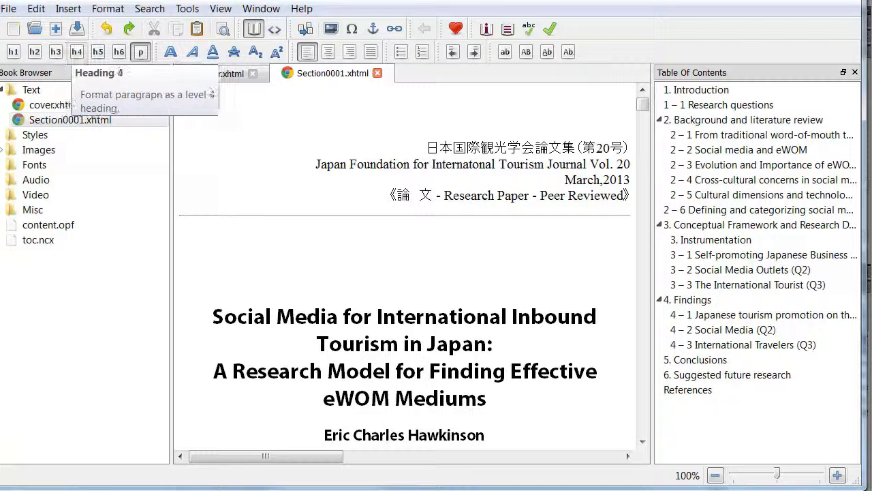
mouse_move(98, 52)
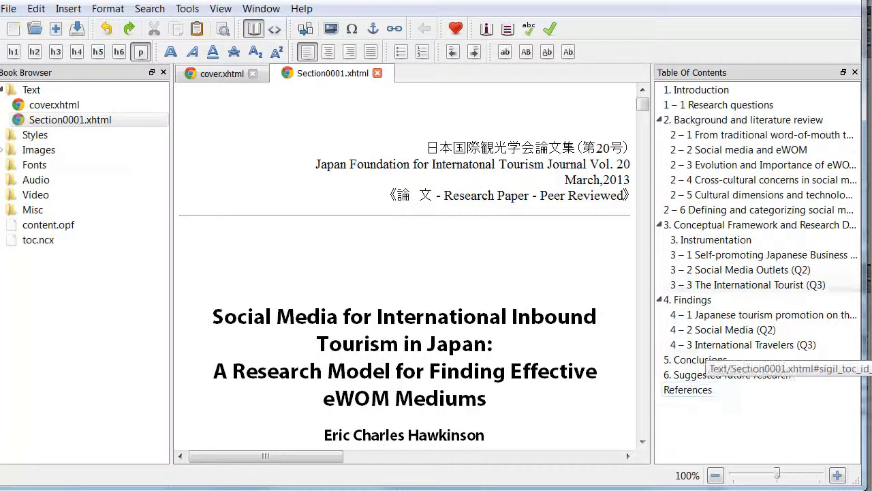
mouse_move(54, 104)
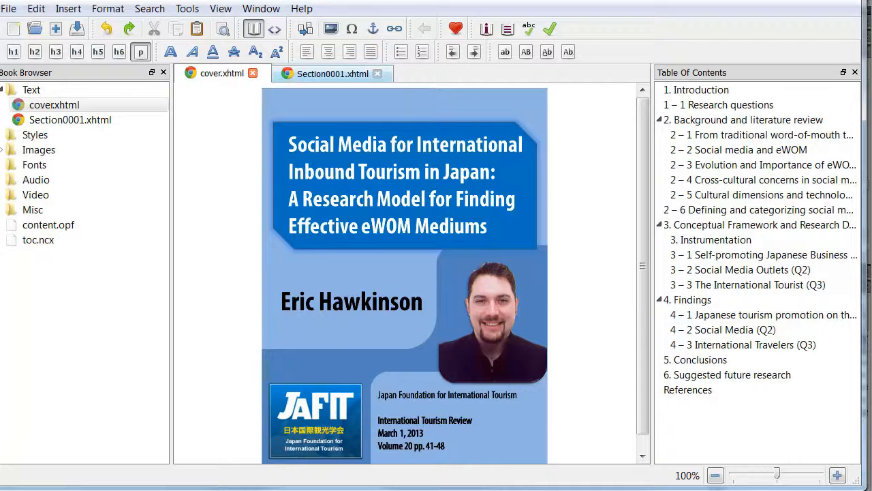
Open cover.xhtml from Sigil's Book Browser to view the cleaned EPUB's cover page.
click(333, 73)
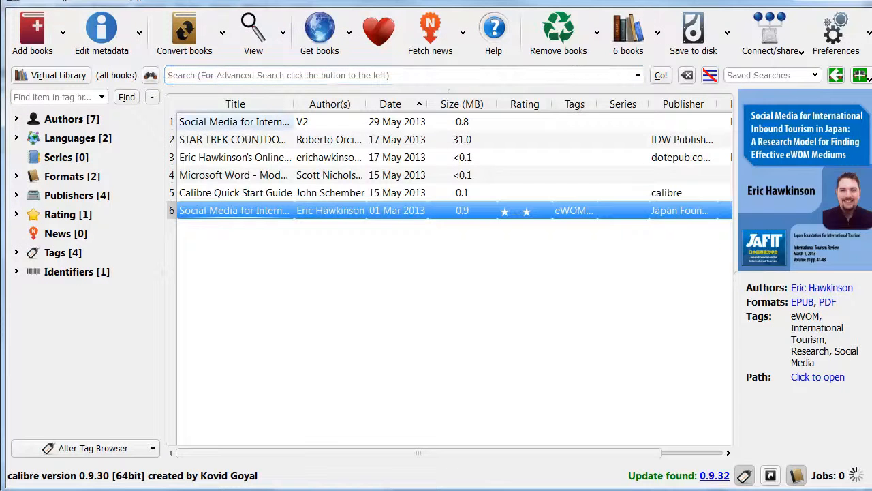
Select the first Social Media for International Inbound Tourism entry to view its EPUB.
click(235, 121)
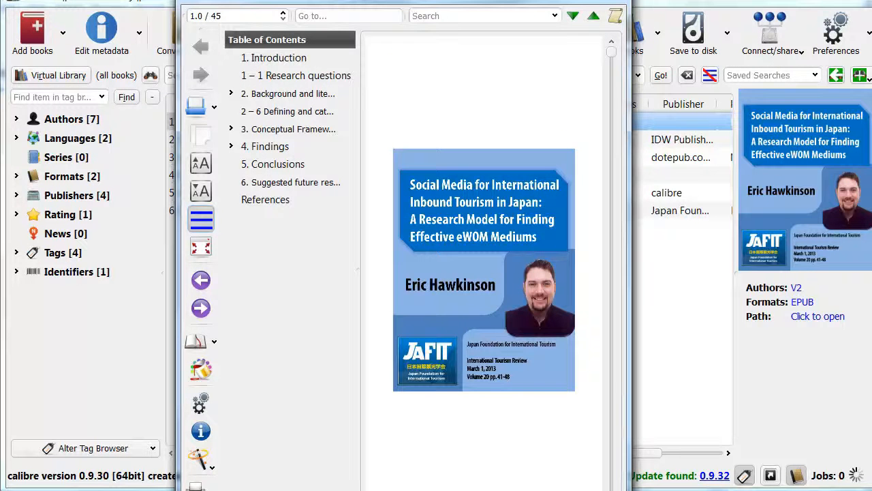
mouse_move(200, 218)
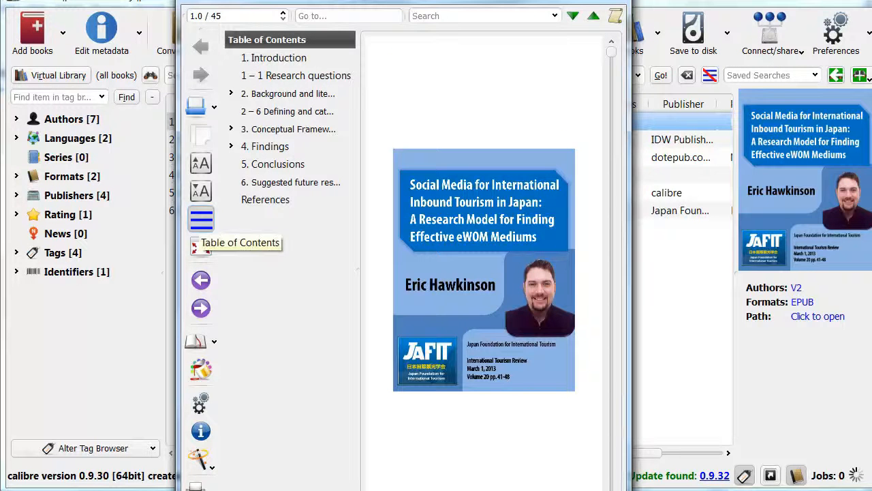
Hide the viewer's Table of Contents and page through the findings, Table-4 criteria and Figure 3 chart.
click(202, 218)
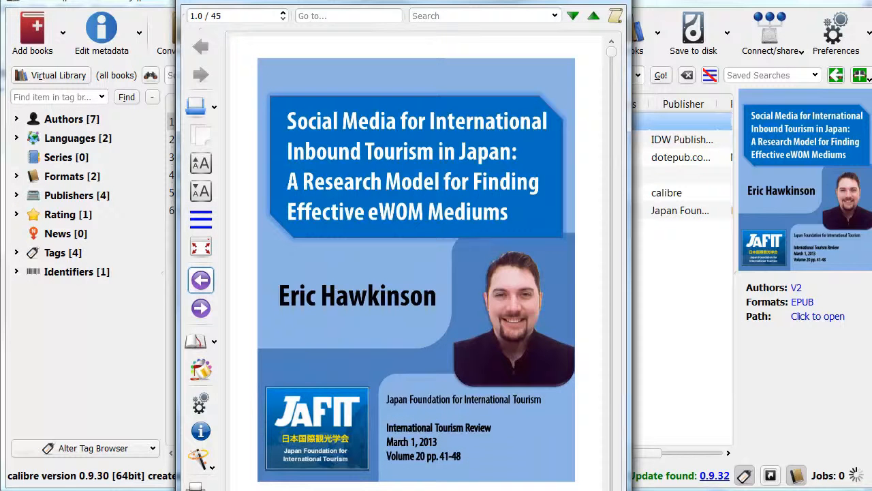
click(200, 308)
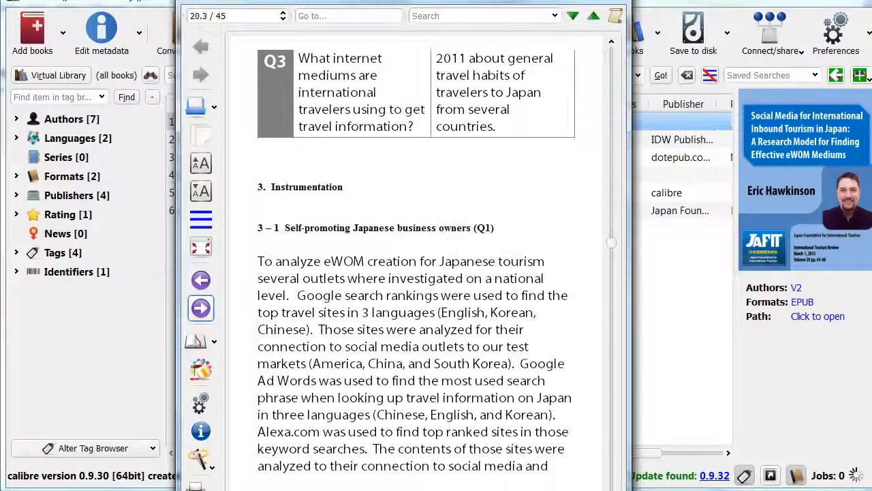
scroll(down, 3)
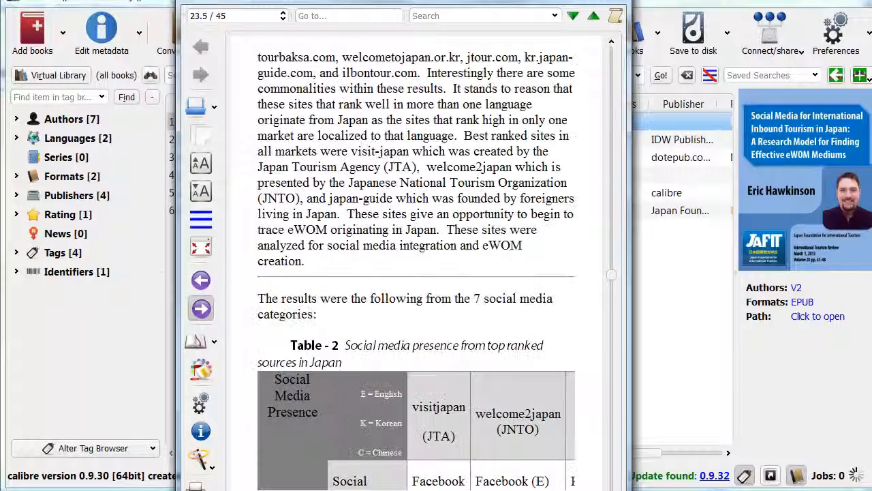
scroll(down, 3)
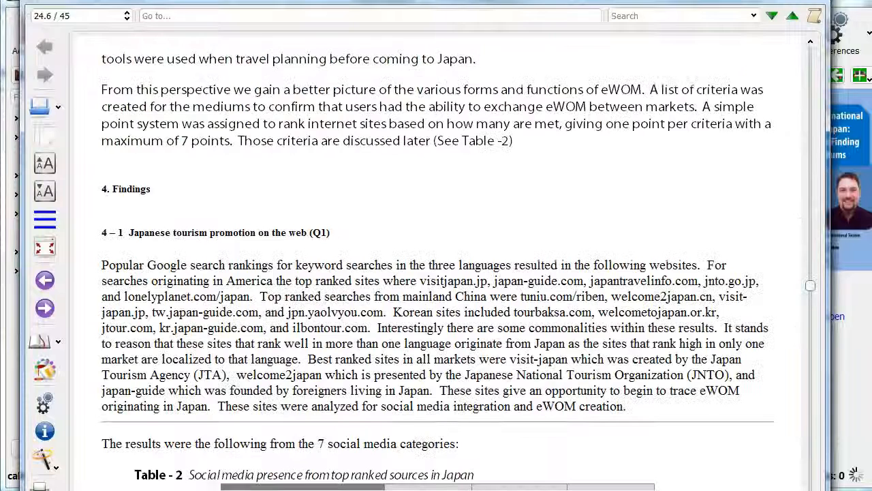
scroll(down, 3)
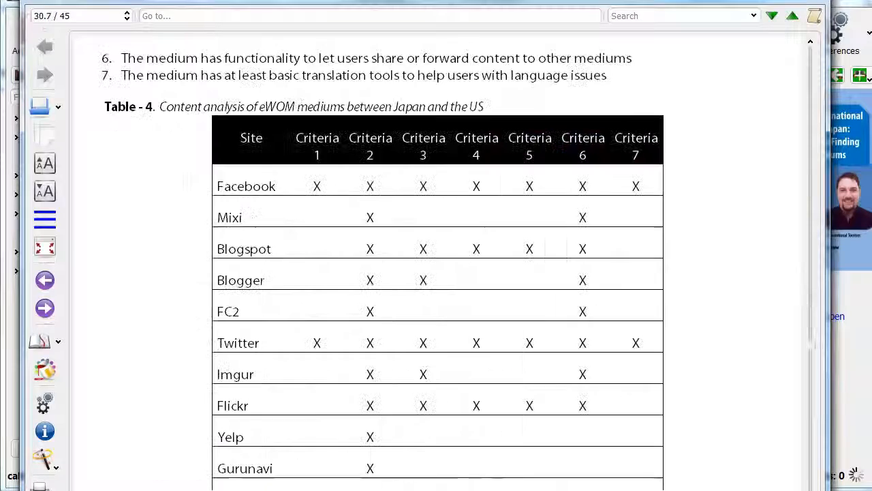
scroll(down, 3)
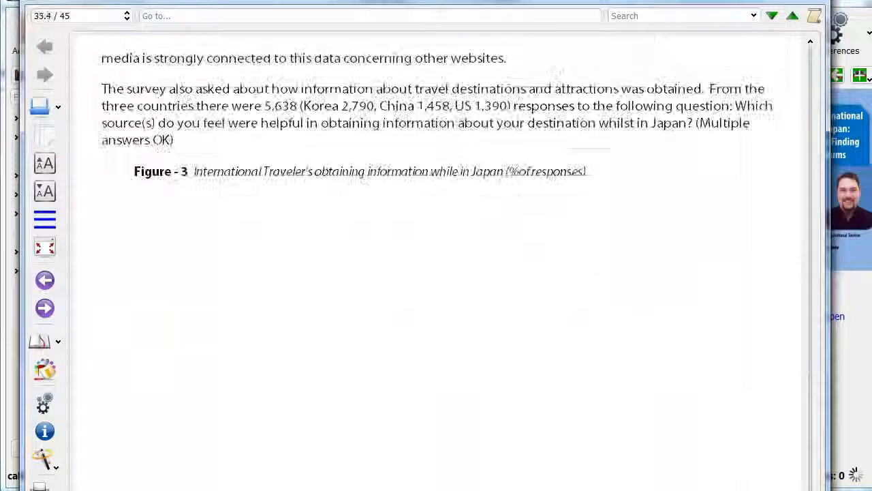
scroll(down, 3)
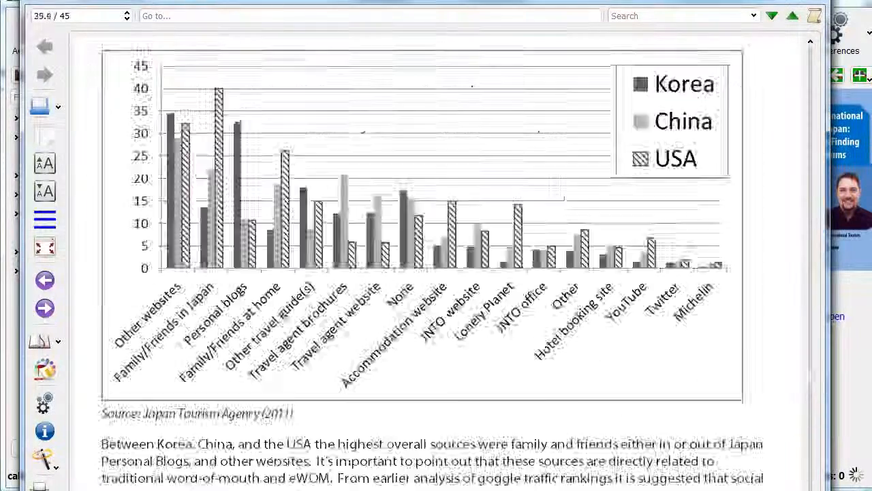
scroll(down, 3)
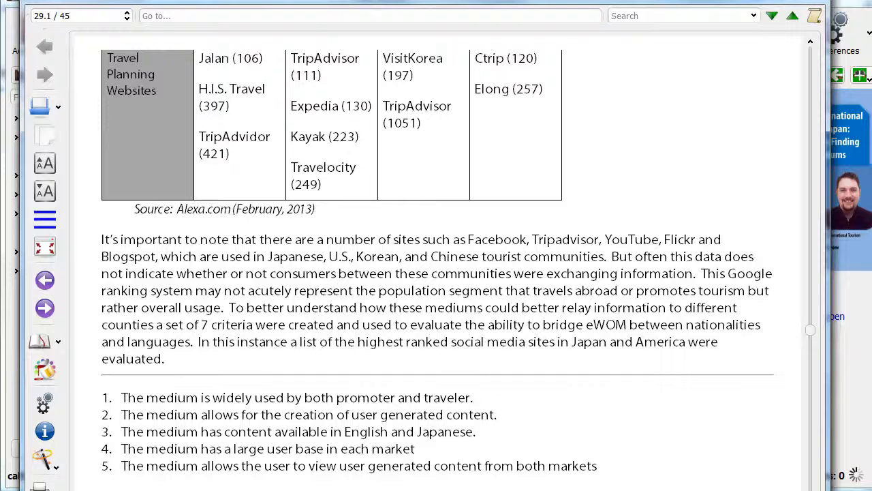
mouse_move(772, 16)
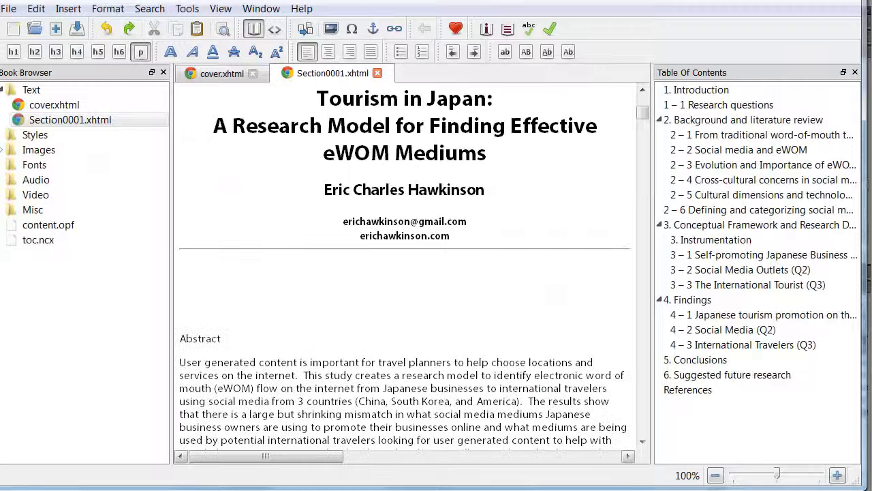
Scroll Section0001.xhtml down past the English abstract to the keywords and Japanese summary.
scroll(down, 3)
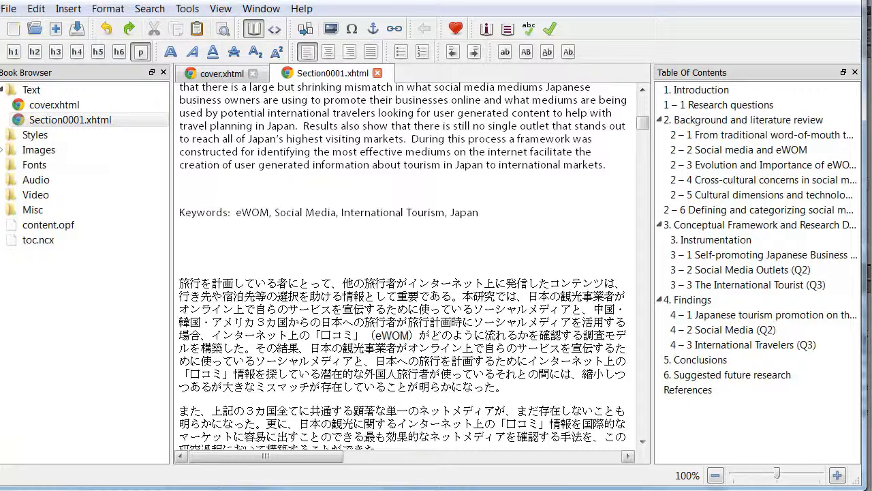